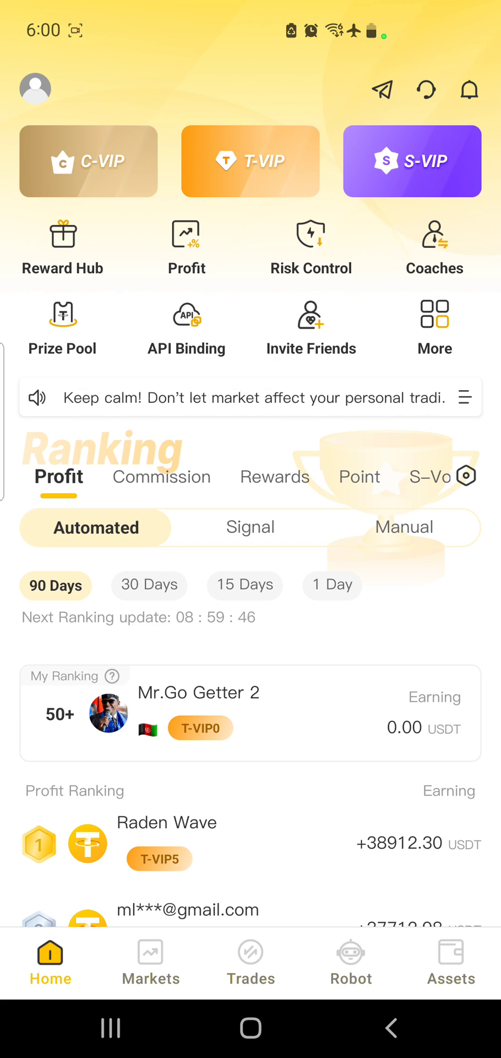
View U-Trading's API Binding exchange list, then switch to the Binance app
click(187, 330)
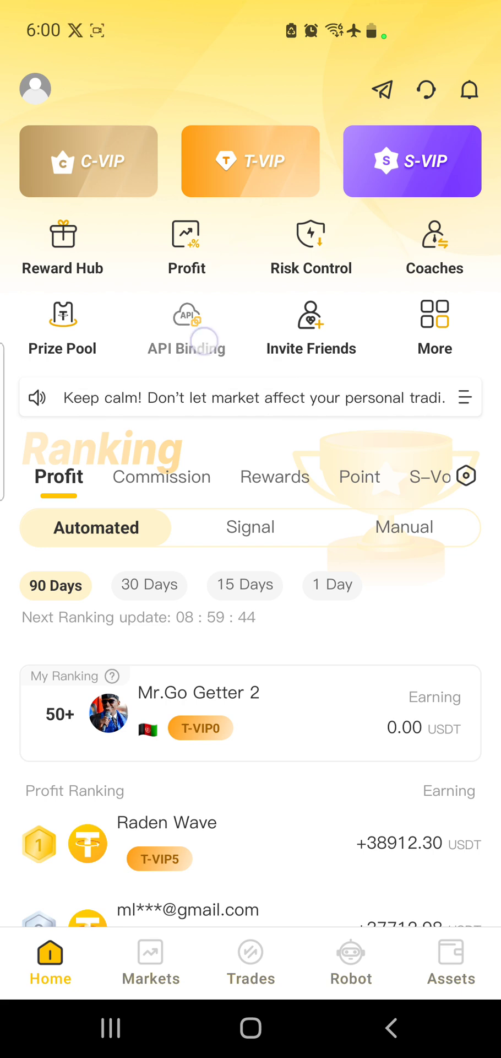
click(187, 315)
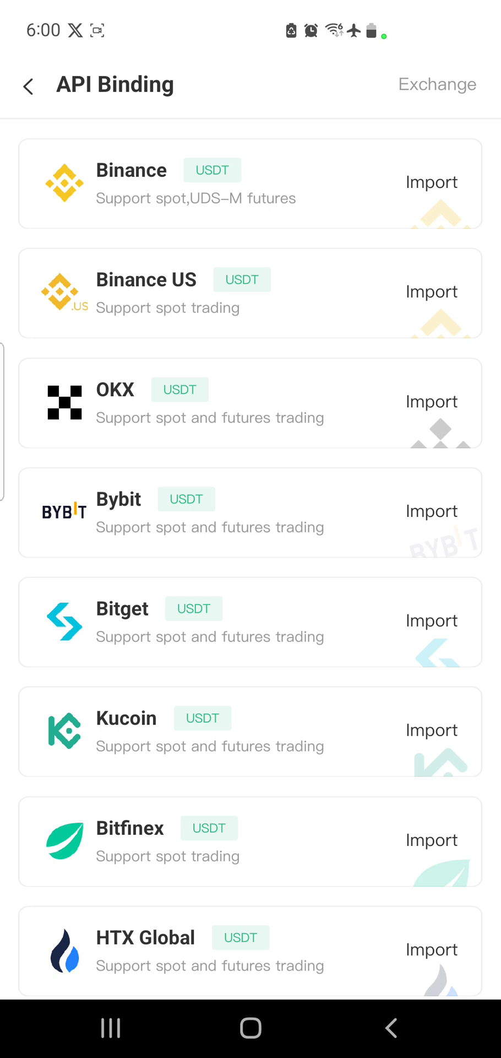
click(431, 182)
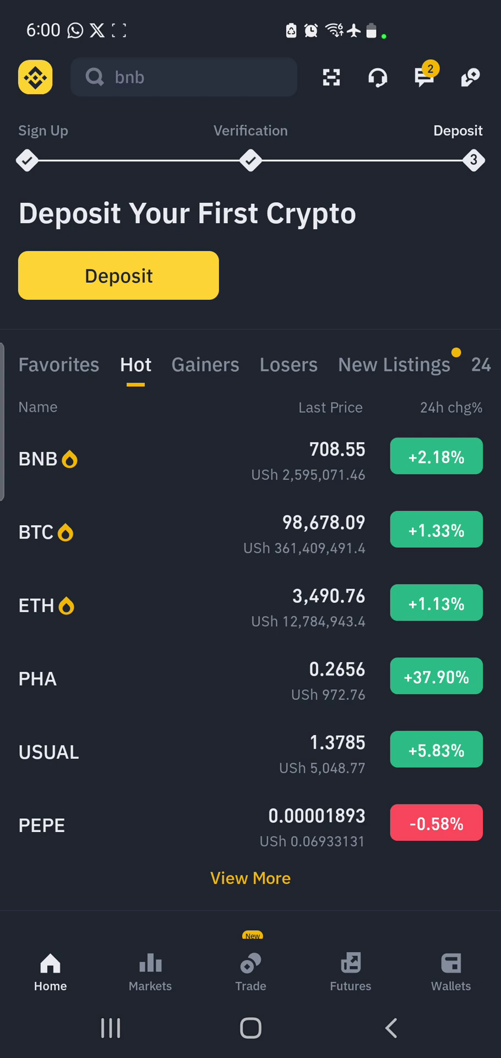
Activate a Binance futures account by accepting both agreements, then open the profile page
click(450, 970)
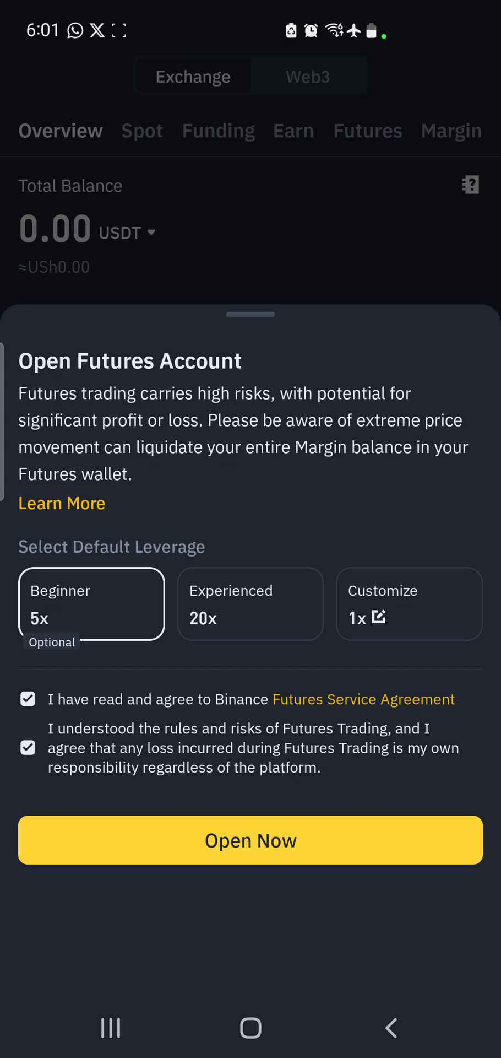
click(250, 840)
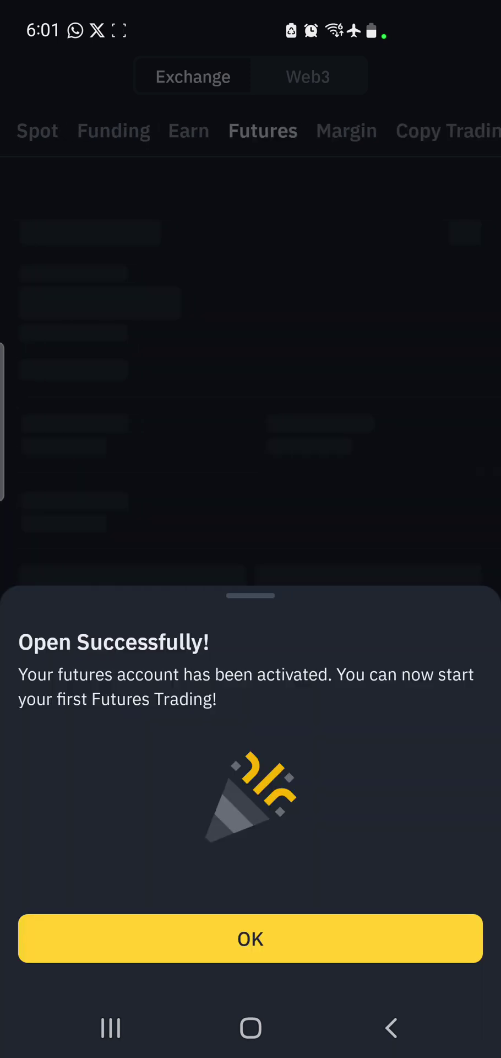
click(250, 938)
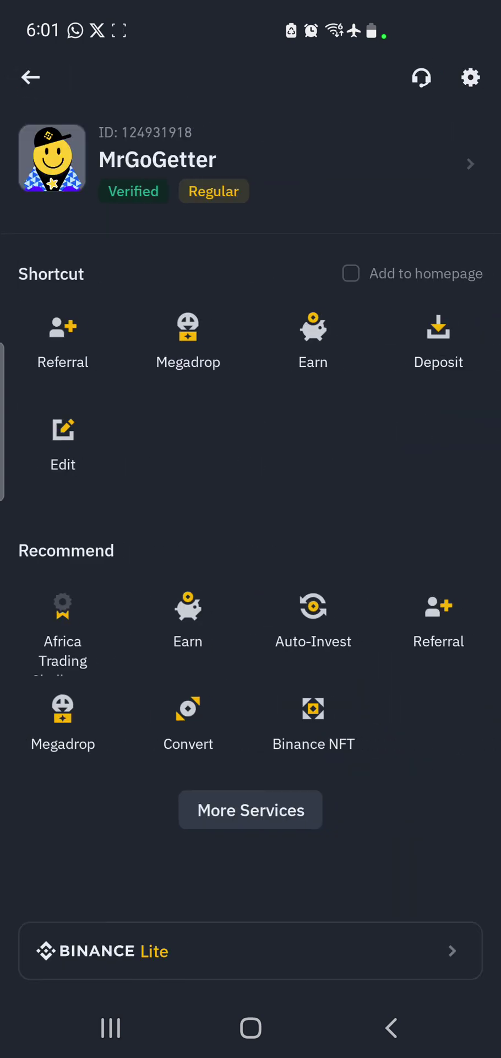
Reach API Management through More Services > Others > API and delete the Utrading key
click(250, 809)
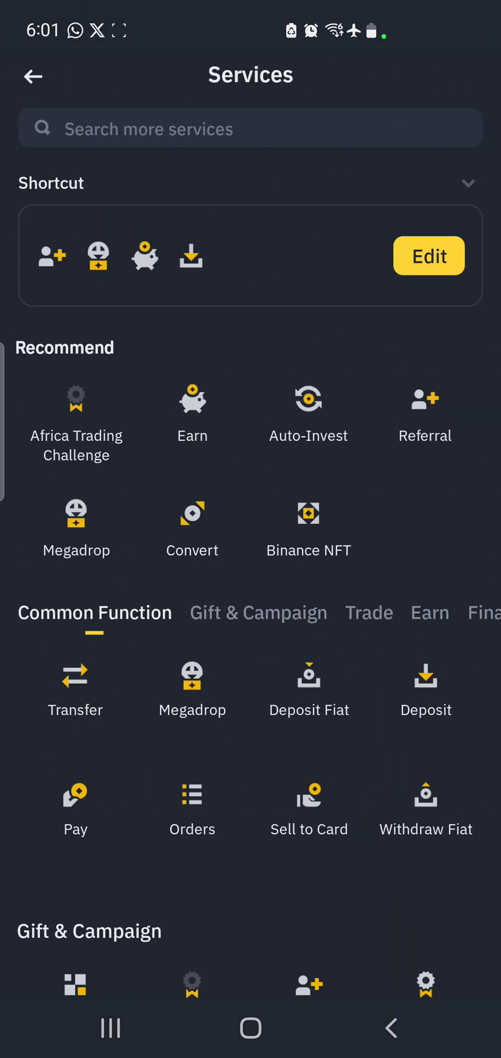
click(454, 180)
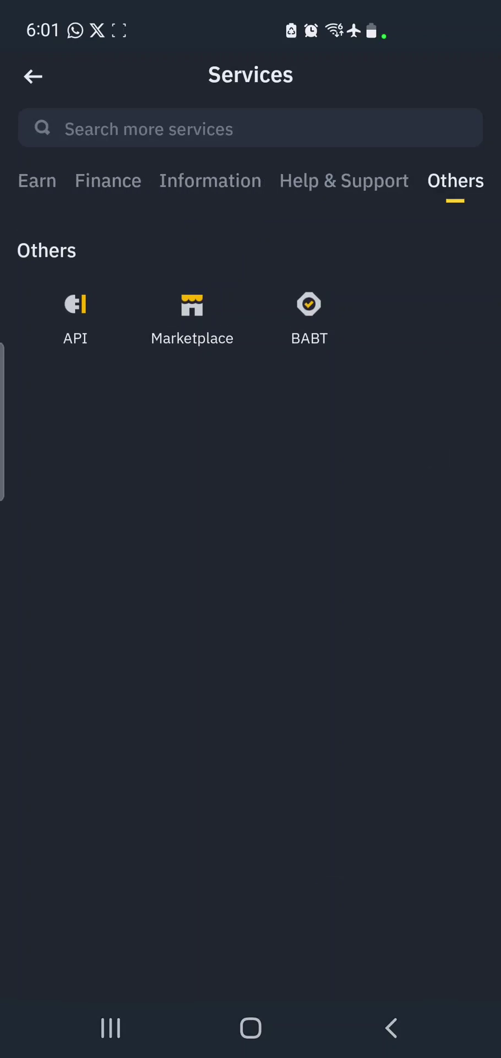
click(85, 327)
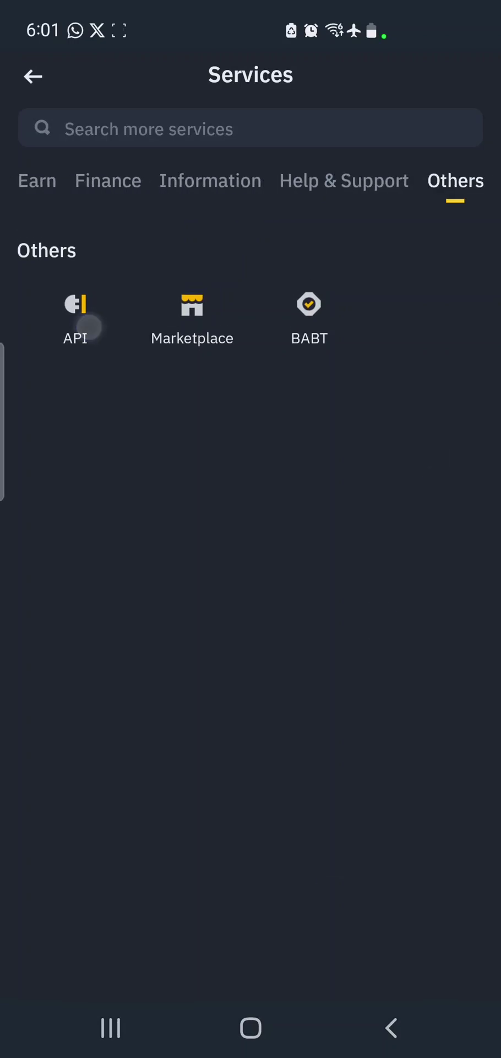
click(75, 304)
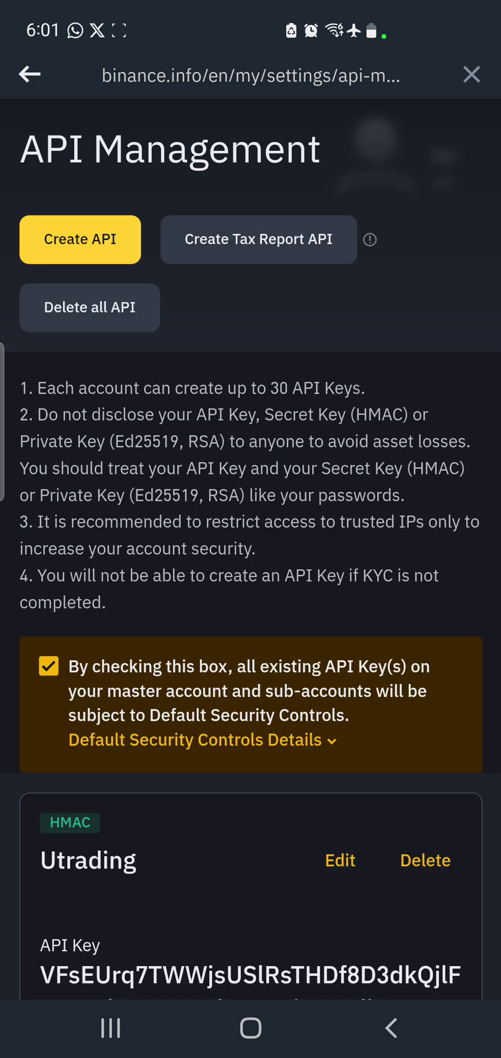
scroll(down, 3)
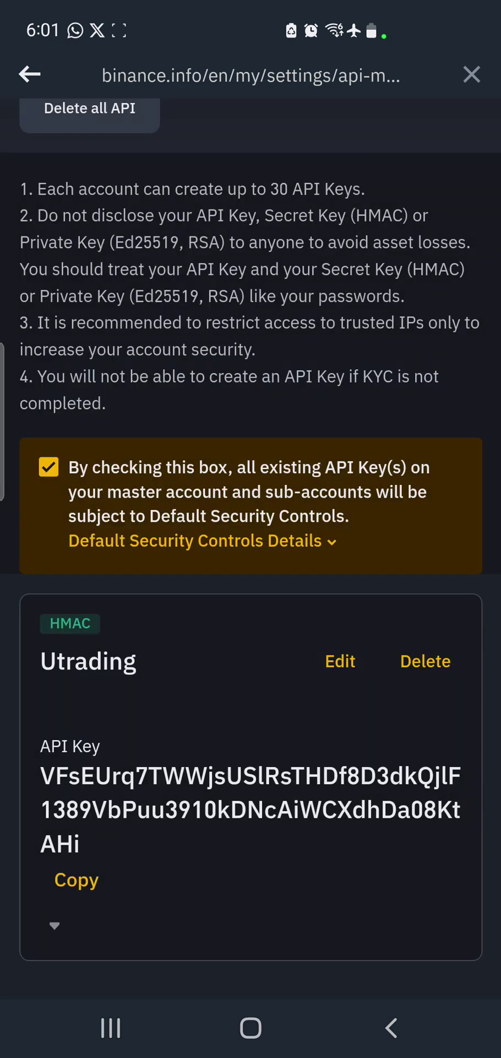
click(425, 661)
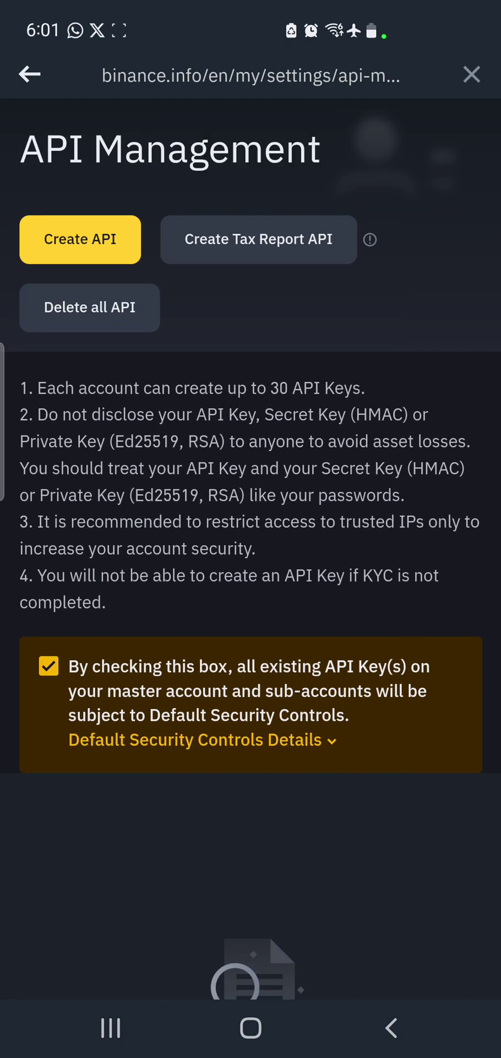
Create a system-generated API key labelled 'Utrading' and complete verification
click(80, 238)
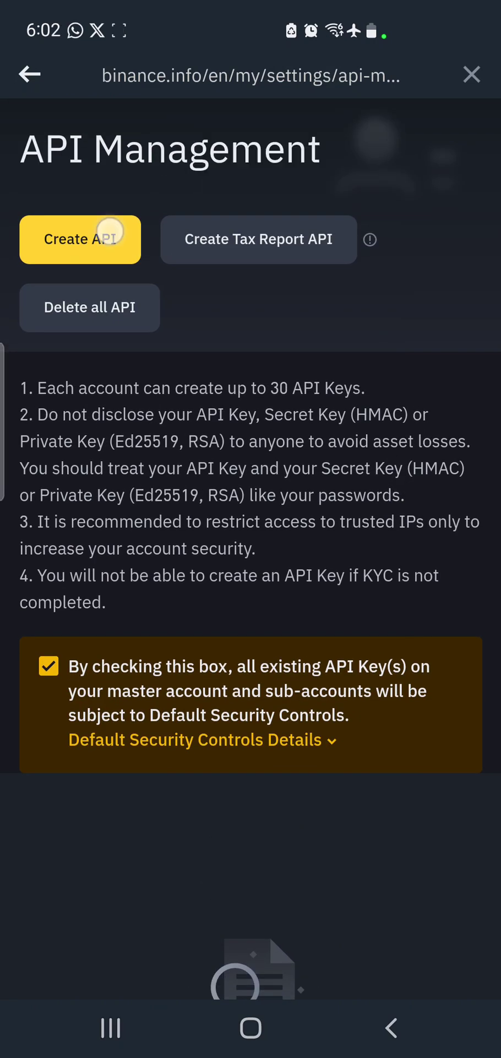
click(80, 238)
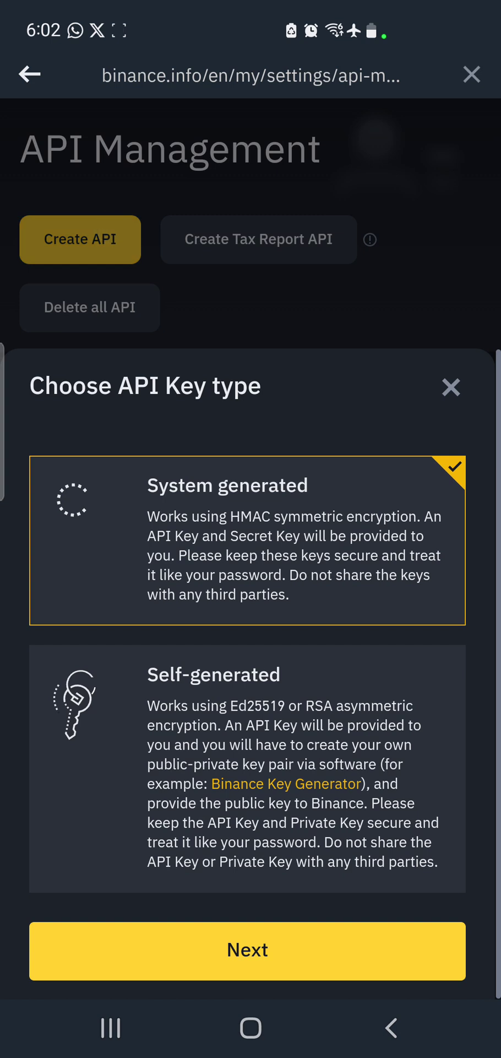
click(246, 950)
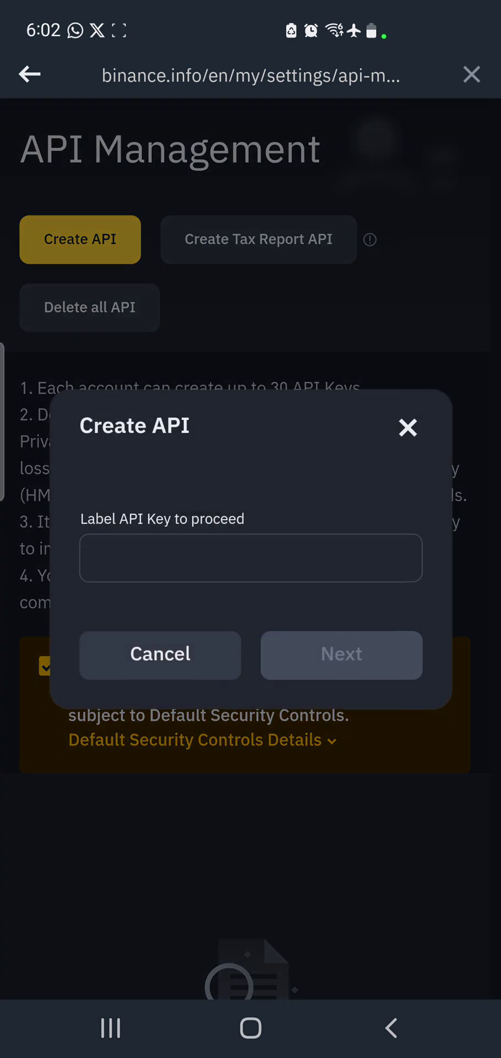
click(250, 557)
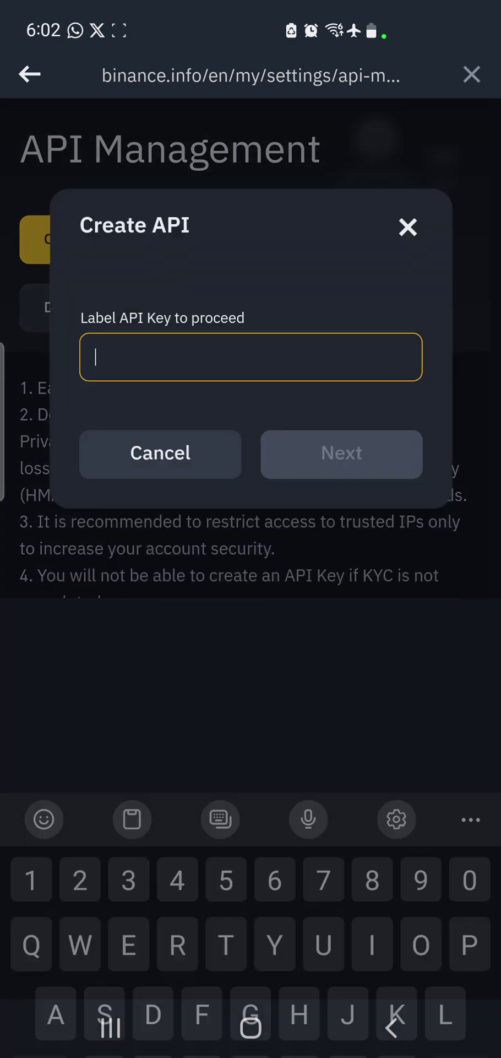
text(Utrad)
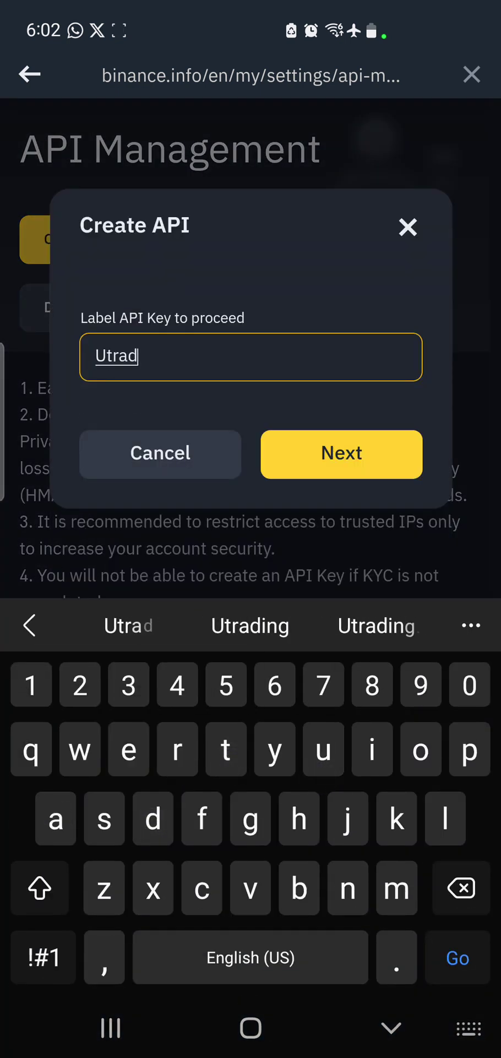
click(249, 625)
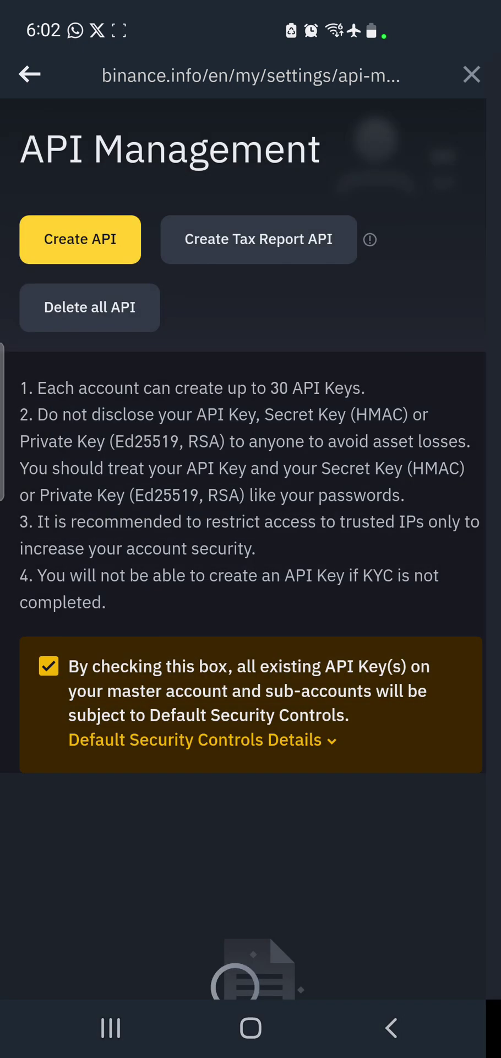
click(80, 239)
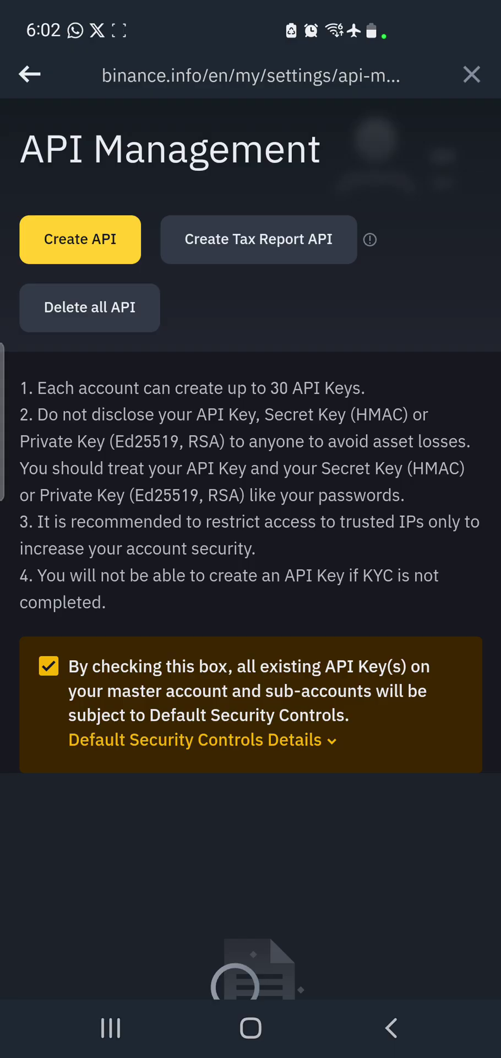
click(80, 239)
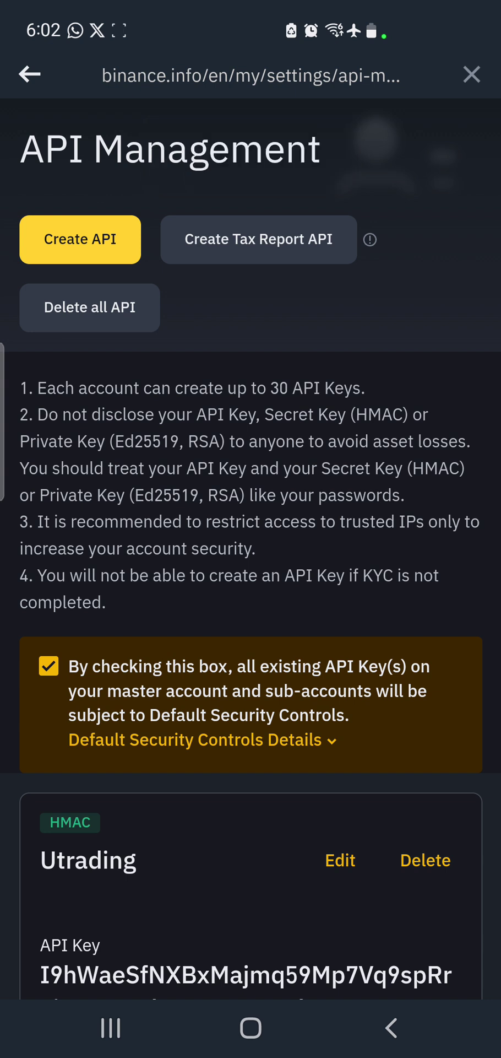
Copy the new Utrading API key and reveal its secret key and restrictions
scroll(down, 3)
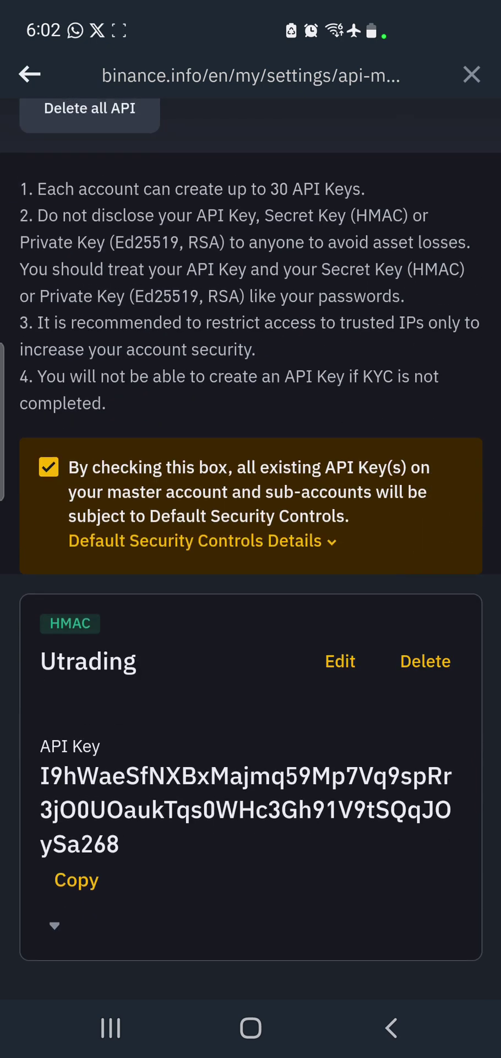
click(340, 660)
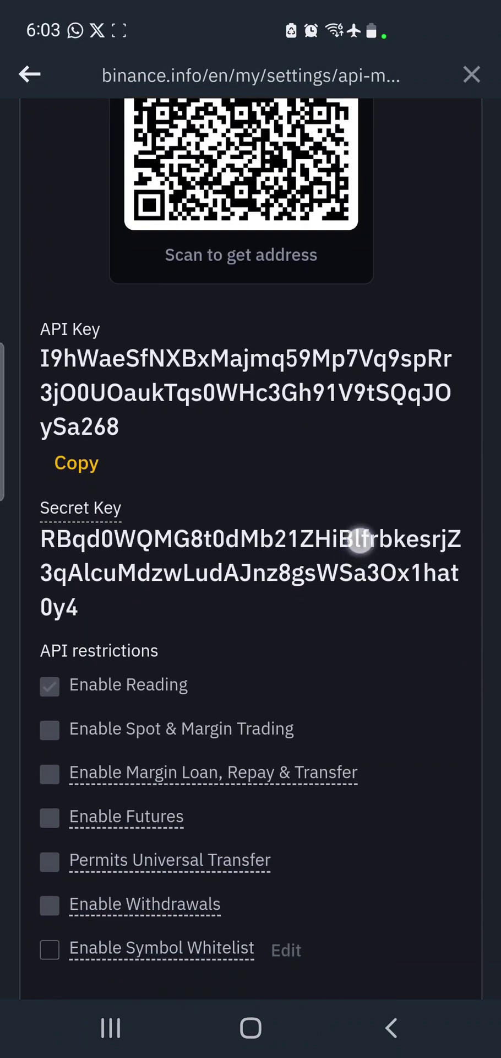
scroll(down, 3)
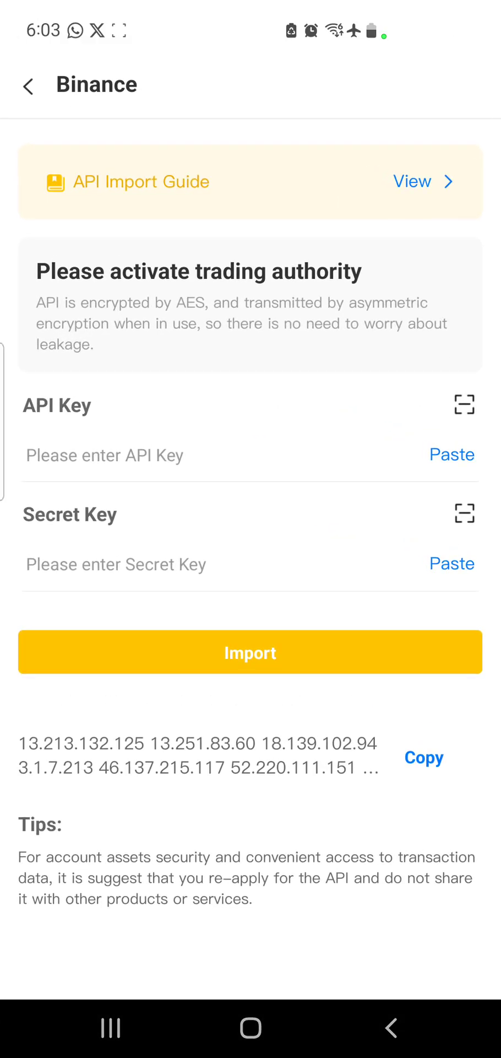
Paste the API Key and Secret Key into U-Trading's form and copy the trusted IP list
click(452, 454)
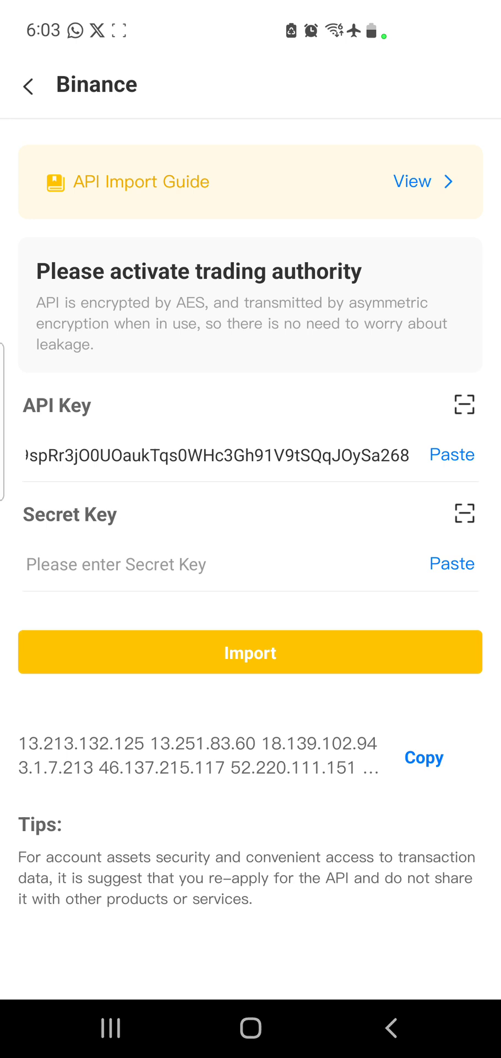
click(453, 564)
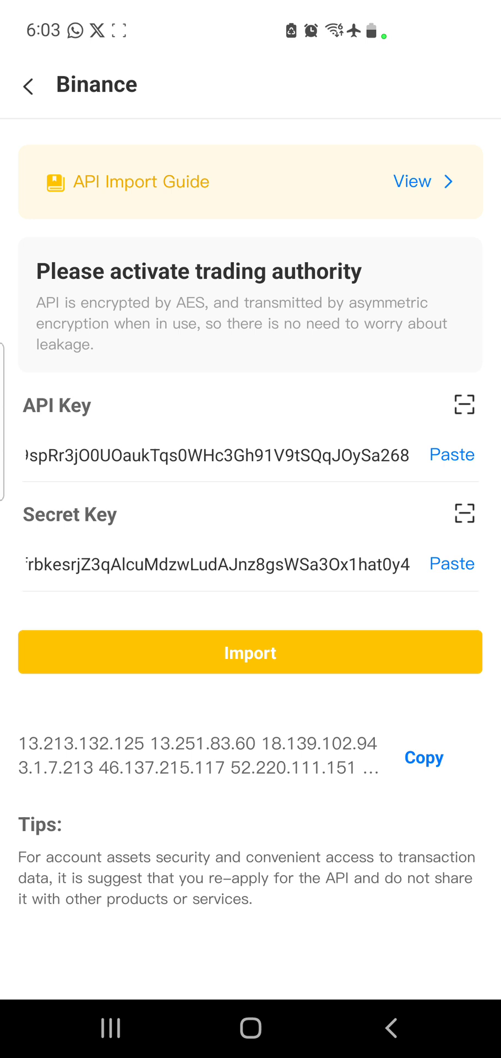
click(464, 405)
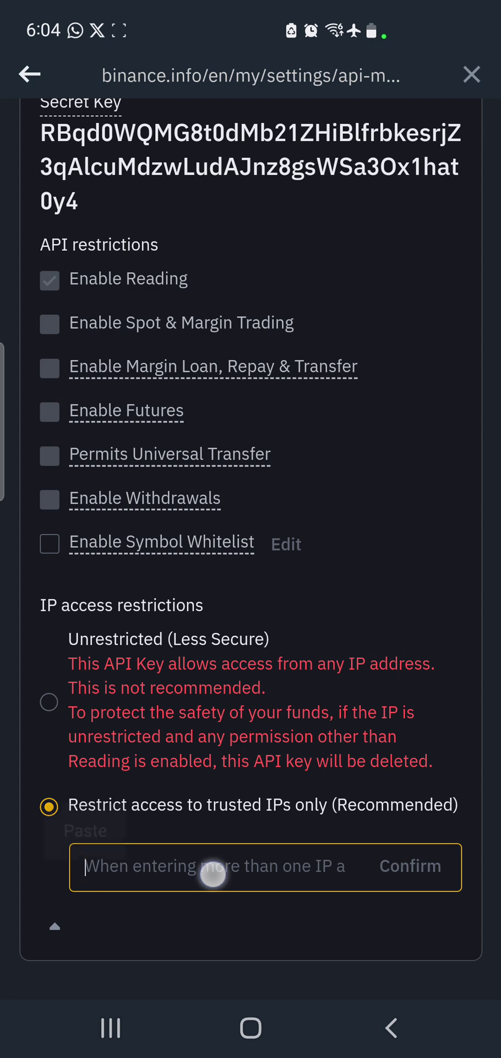
Paste U-Trading's trusted IP list into the Utrading key's IP restriction and confirm
click(213, 867)
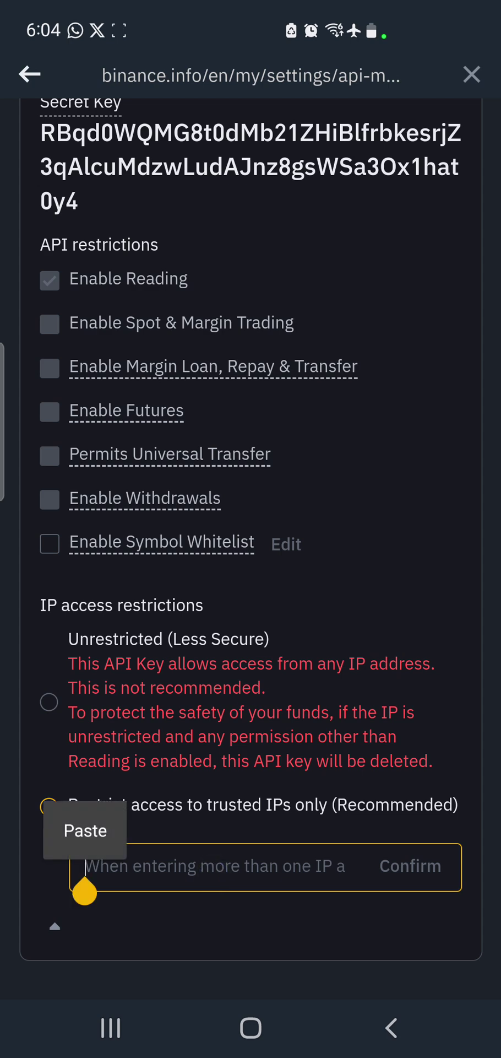
click(84, 830)
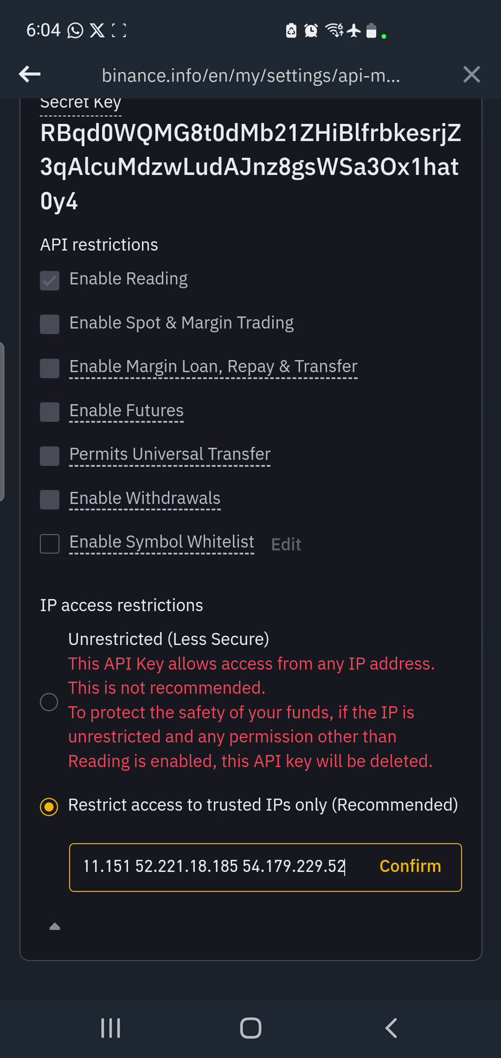
click(409, 865)
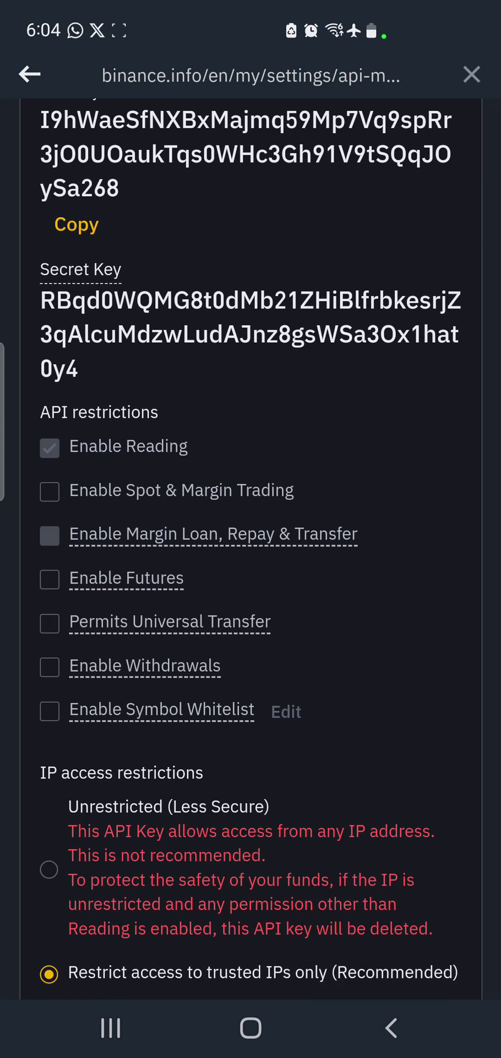
Enable Spot & Margin Trading and Futures permissions for the Utrading key
click(49, 490)
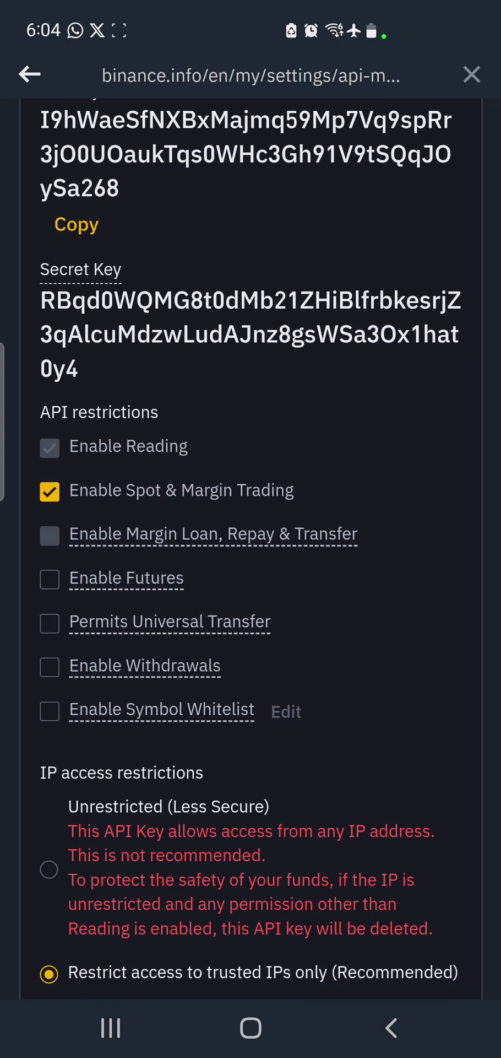
click(50, 578)
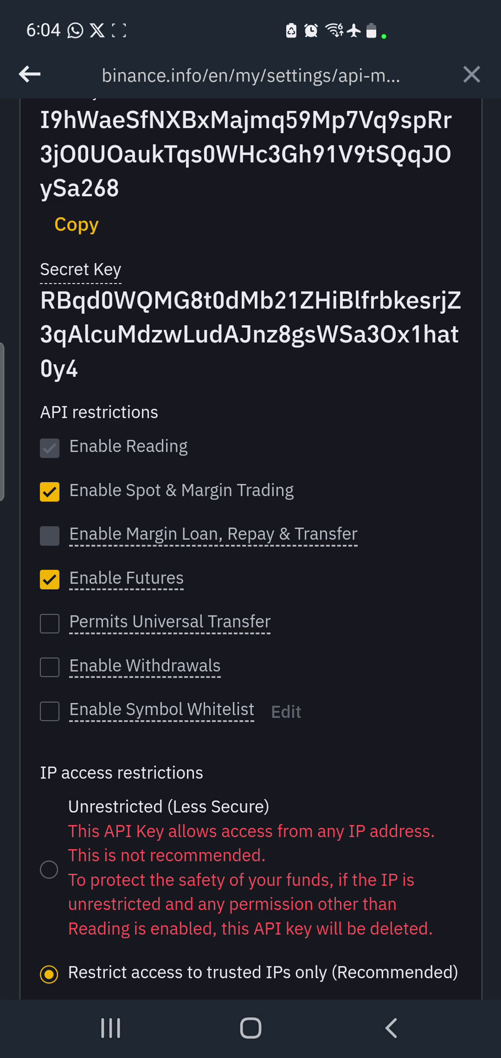
scroll(down, 3)
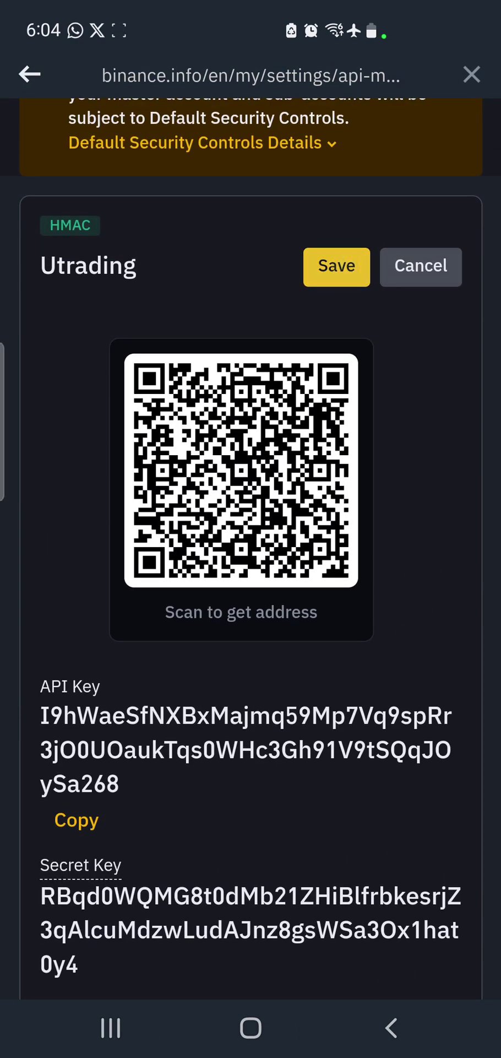
Save the Utrading key's new trading permissions and trusted IP restriction
click(336, 266)
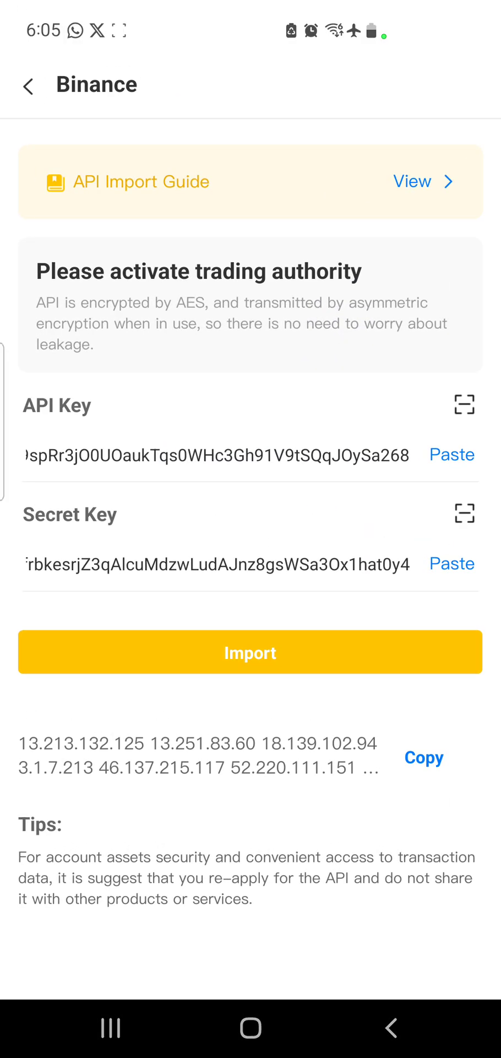
Import the Binance keys into U-Trading, then return to Binance's Home screen
click(251, 652)
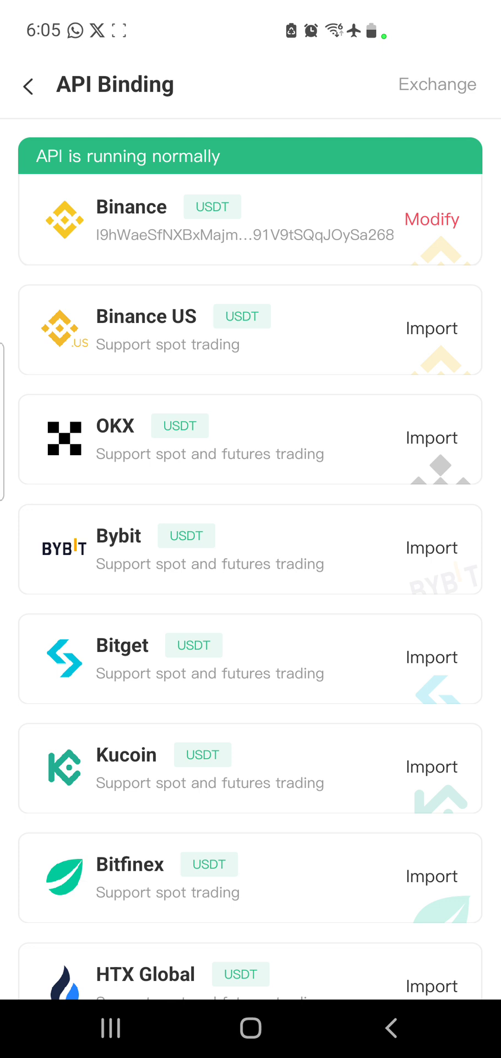
click(28, 84)
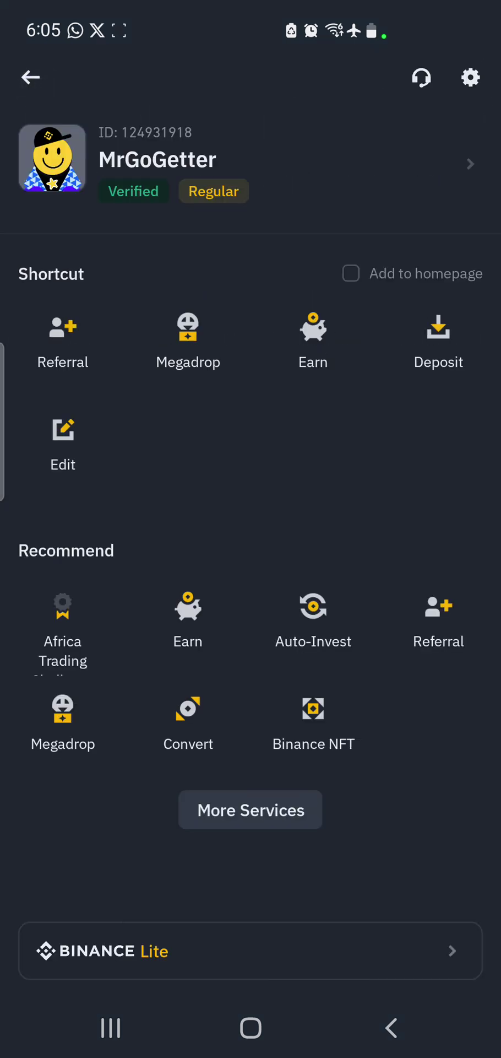
click(30, 77)
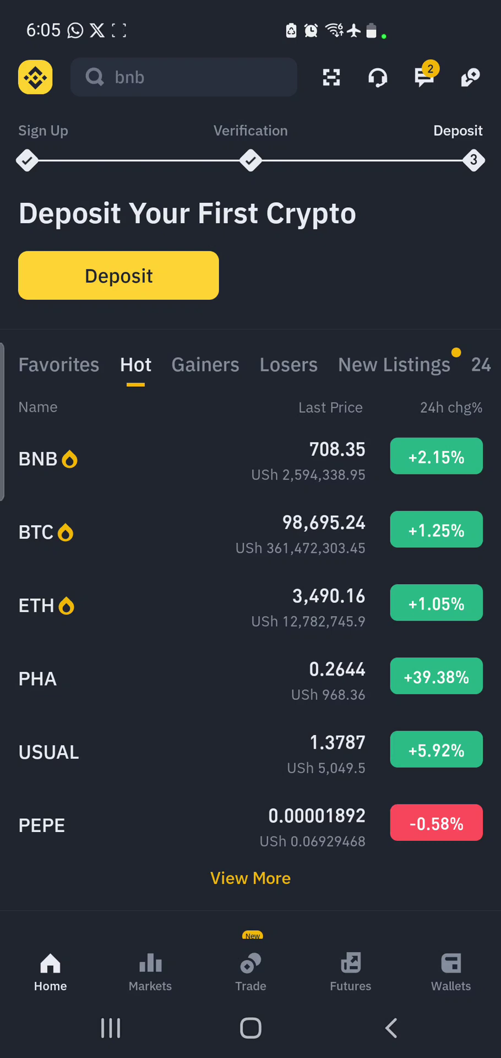